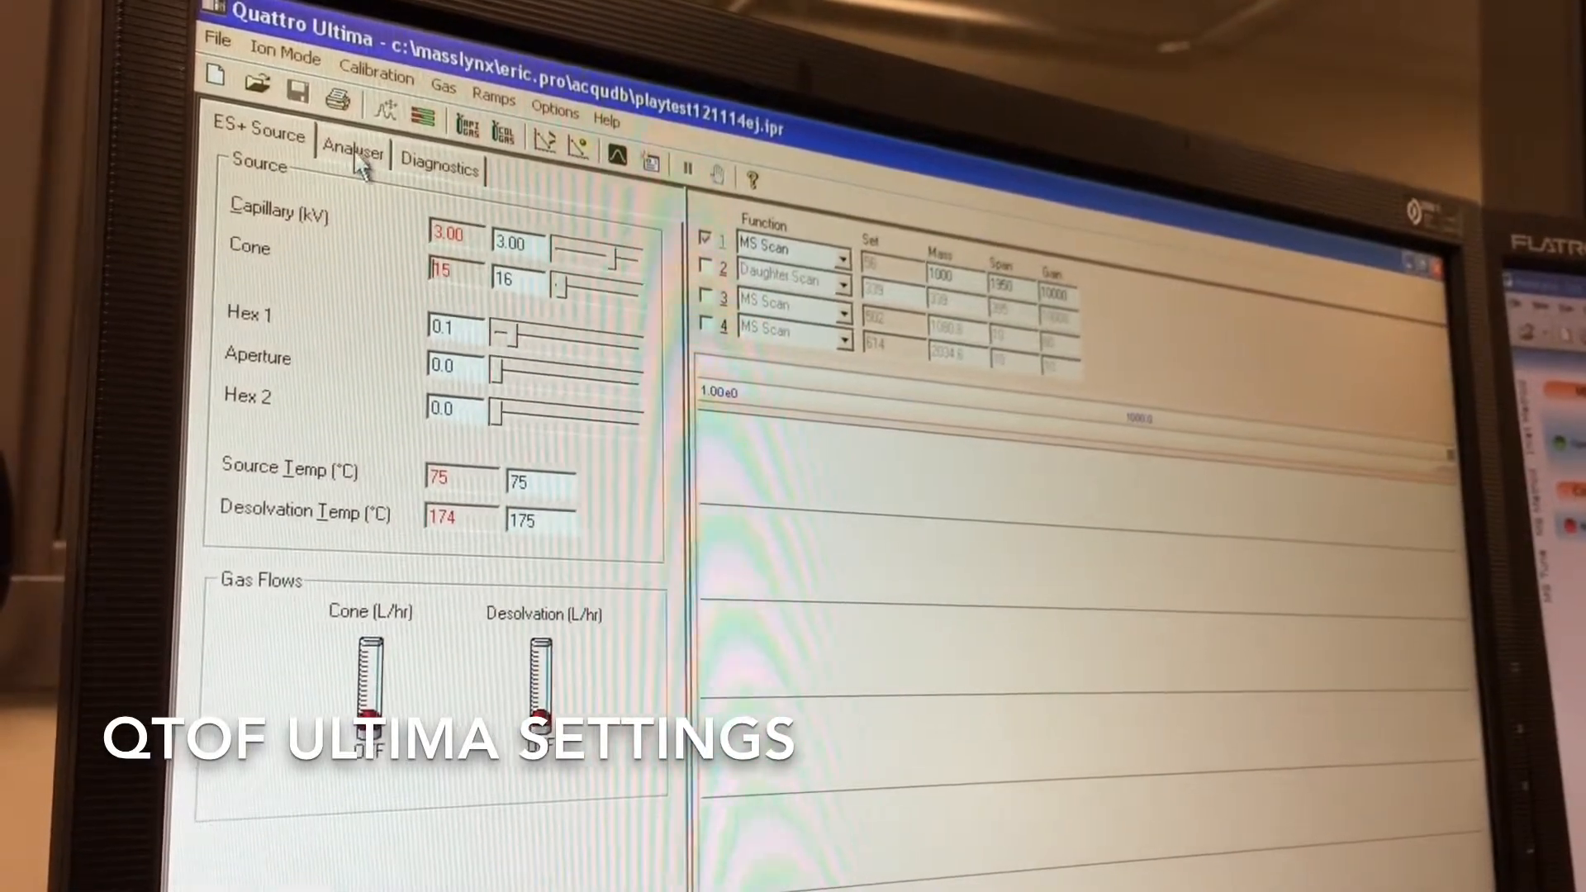
Raise the Analyser collision energy set value from 13 to 17.
{"action": "left_click", "coordinate": [352, 134]}
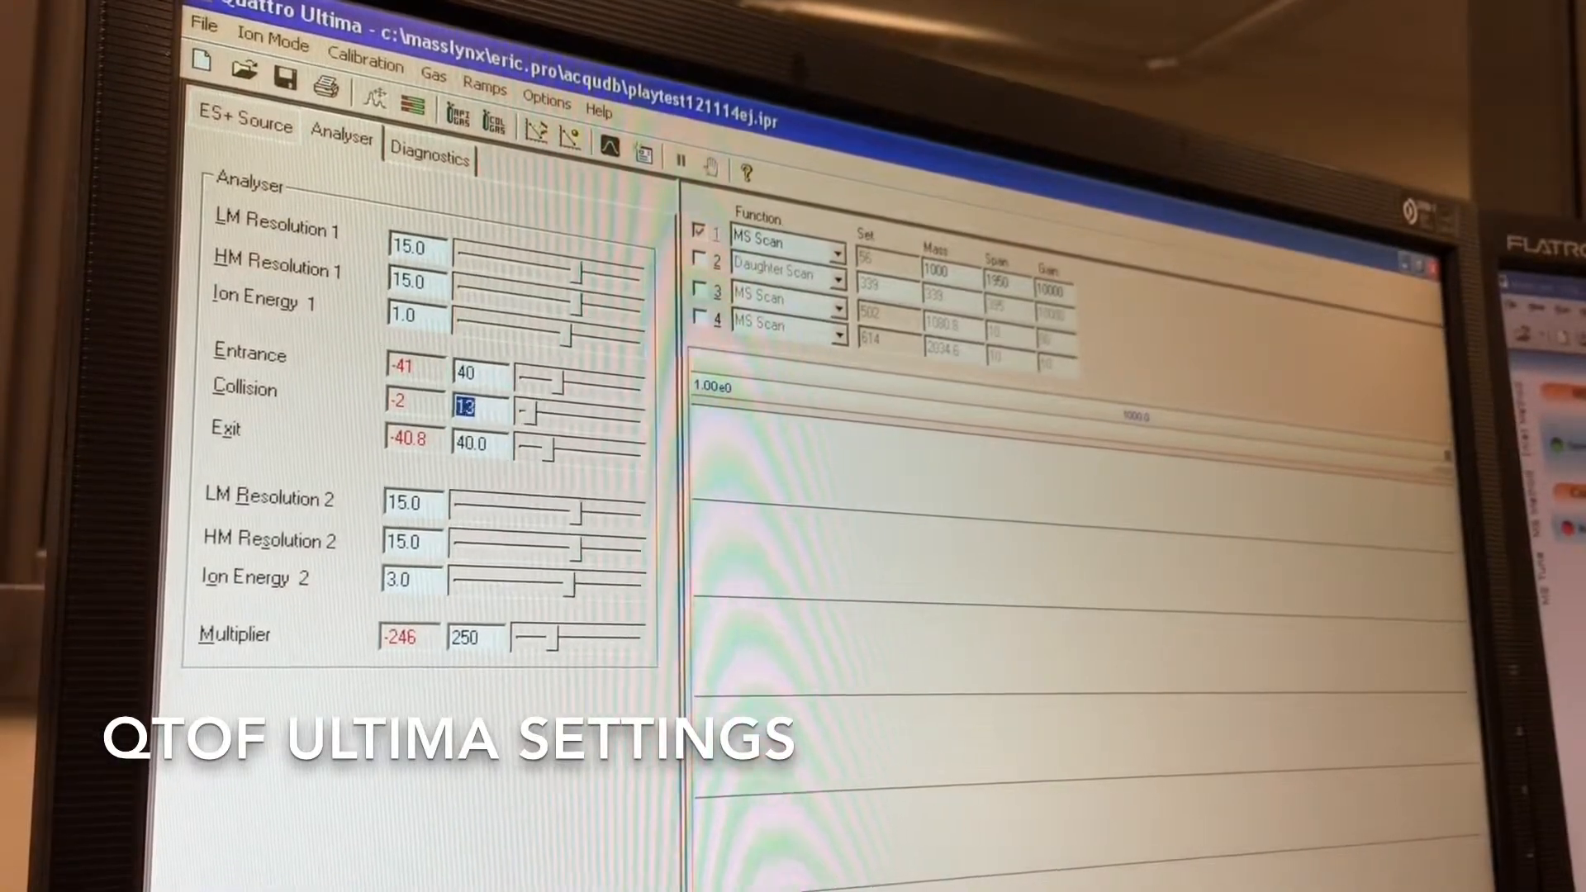
{"action": "type", "text": "17"}
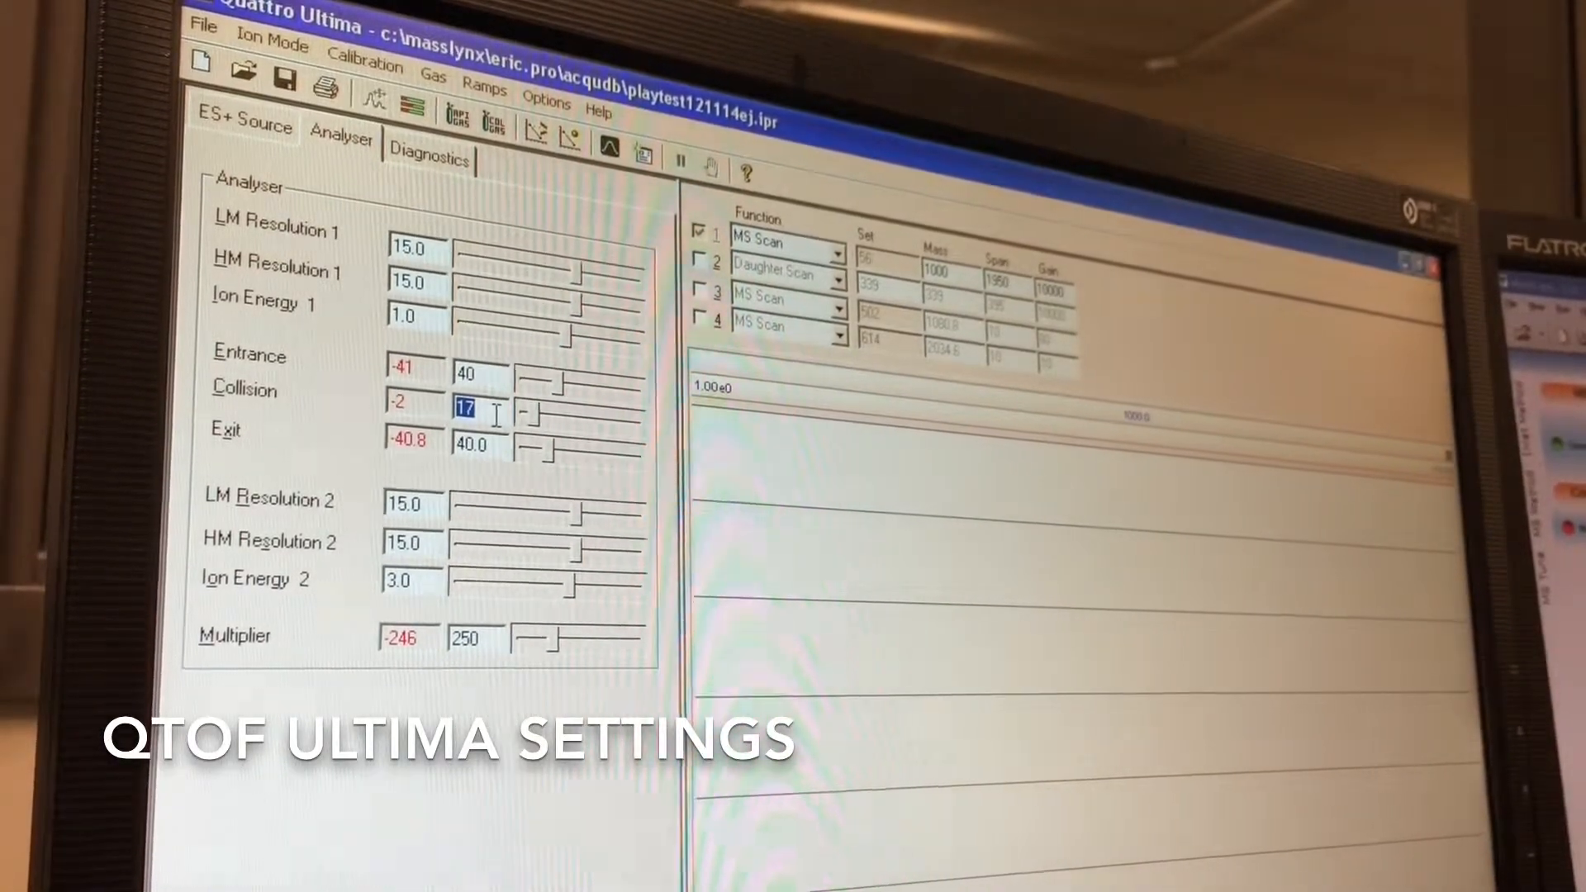